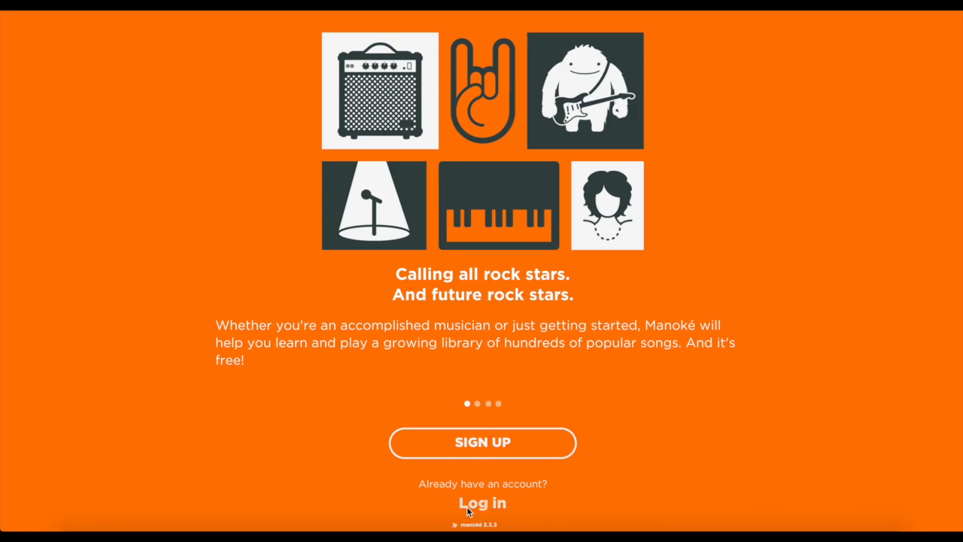
Step: Sign in to Manoké with the guest e-mail and password
left_click(483, 499)
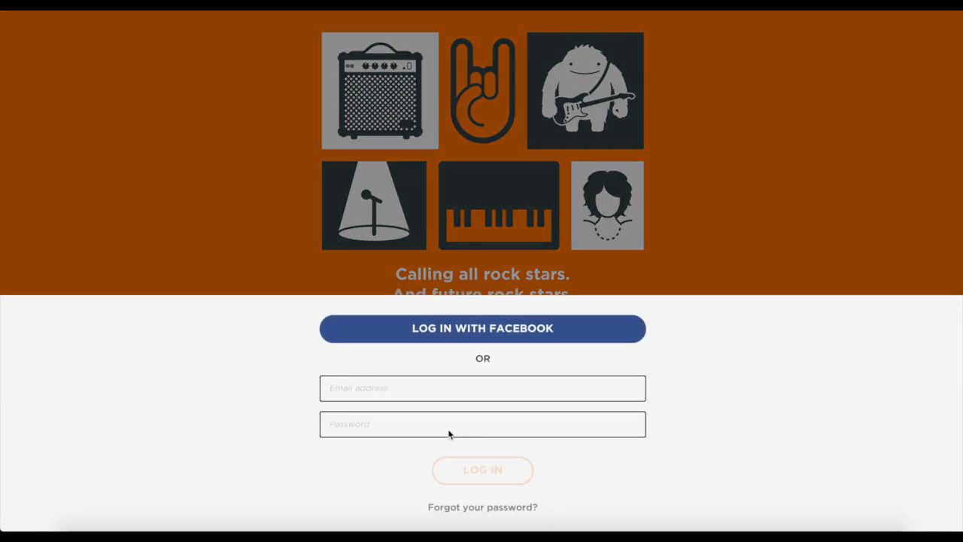
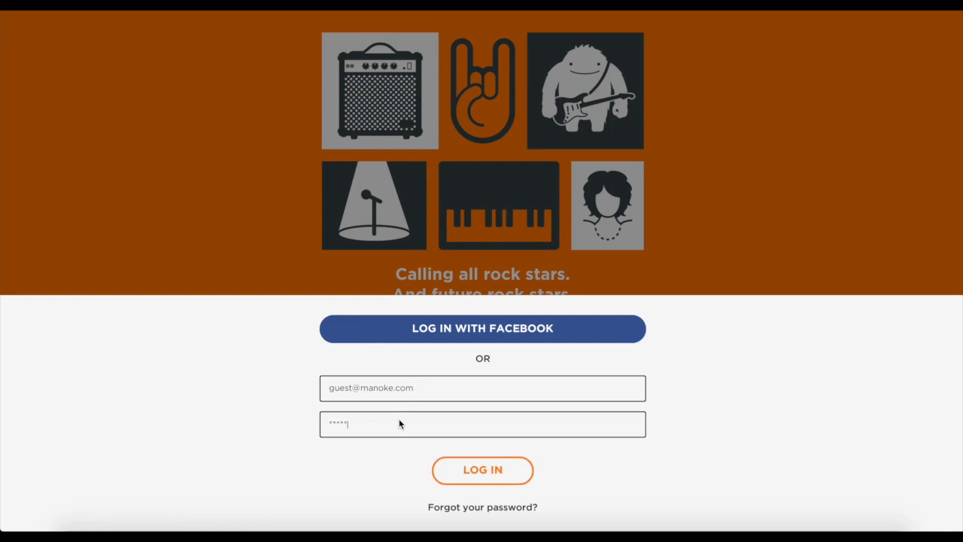
left_click(481, 470)
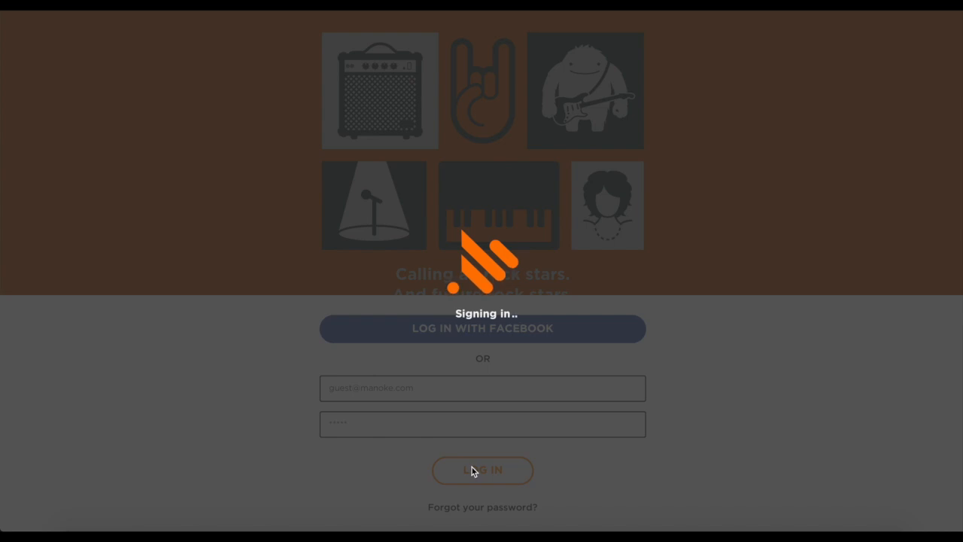
Step: Go to the Ursuline Academy lesson list organized by grade
left_click(481, 469)
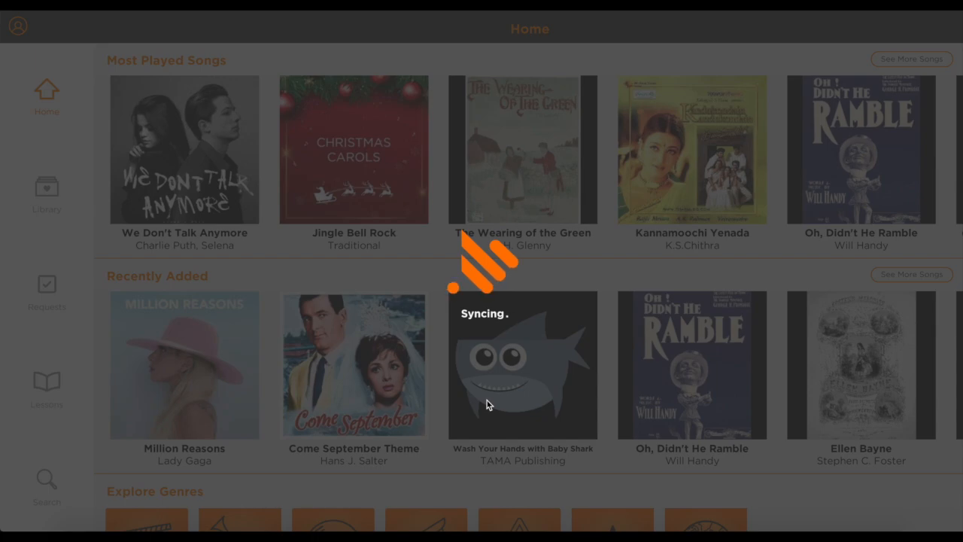
mouse_move(428, 401)
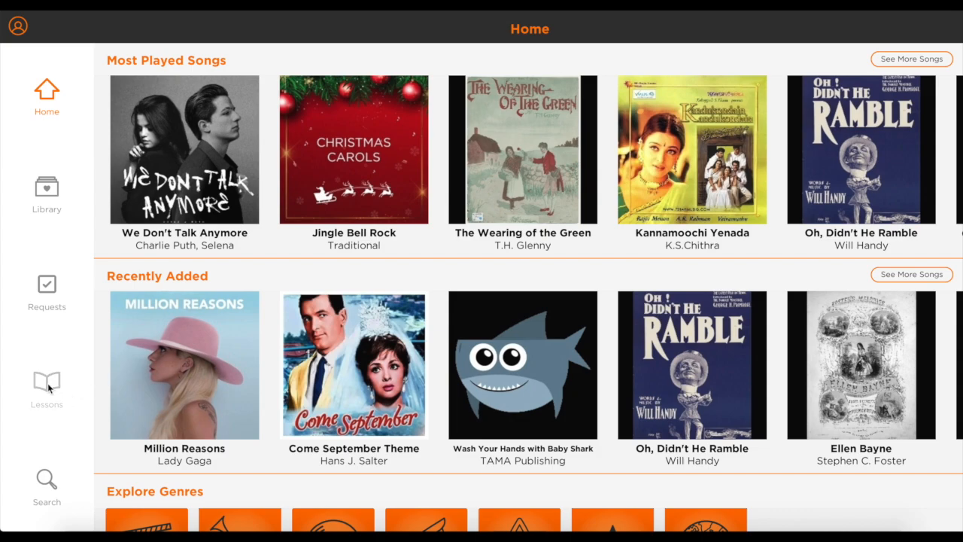
left_click(47, 384)
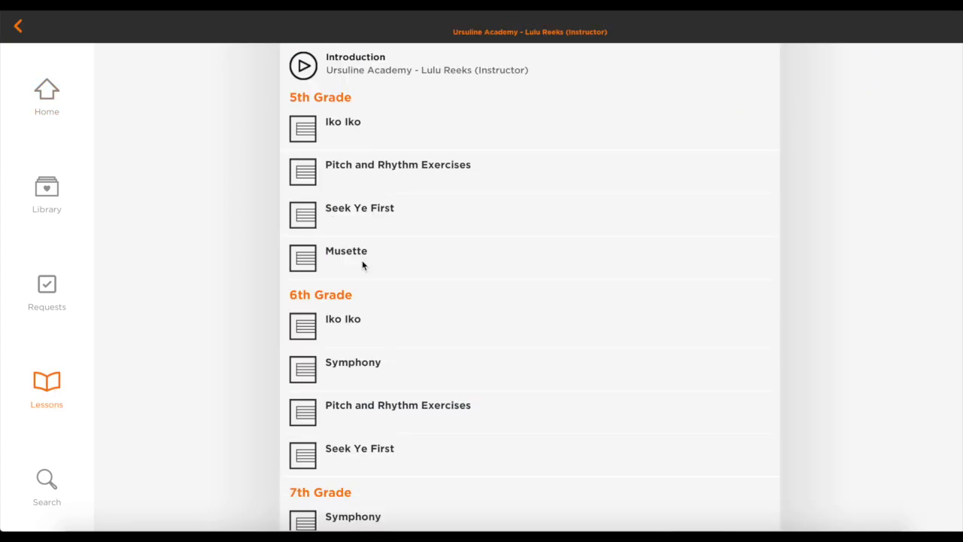
Step: Scroll the lesson list down to reach Seek Ye First
scroll("down", 3)
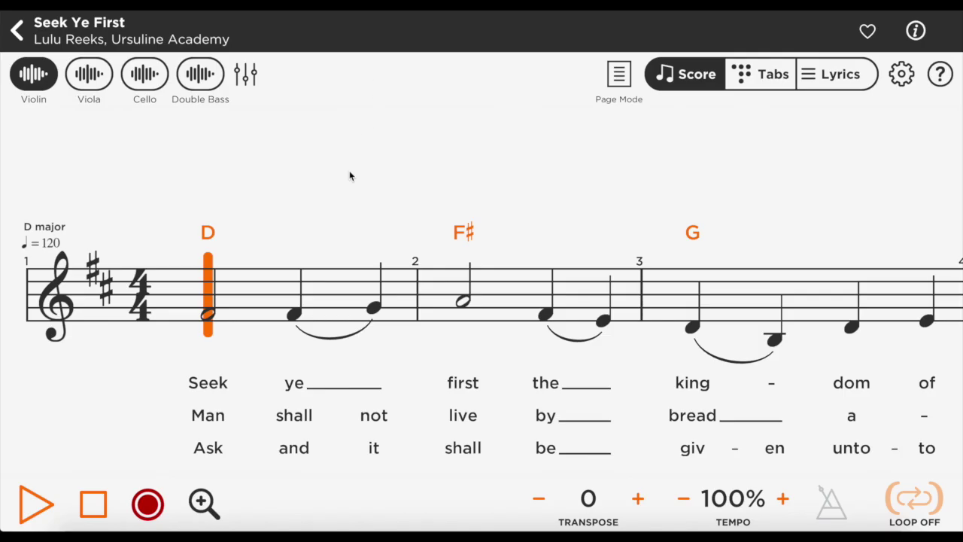
Step: Switch Seek Ye First to the cello part and preview the song from the start
left_click(144, 74)
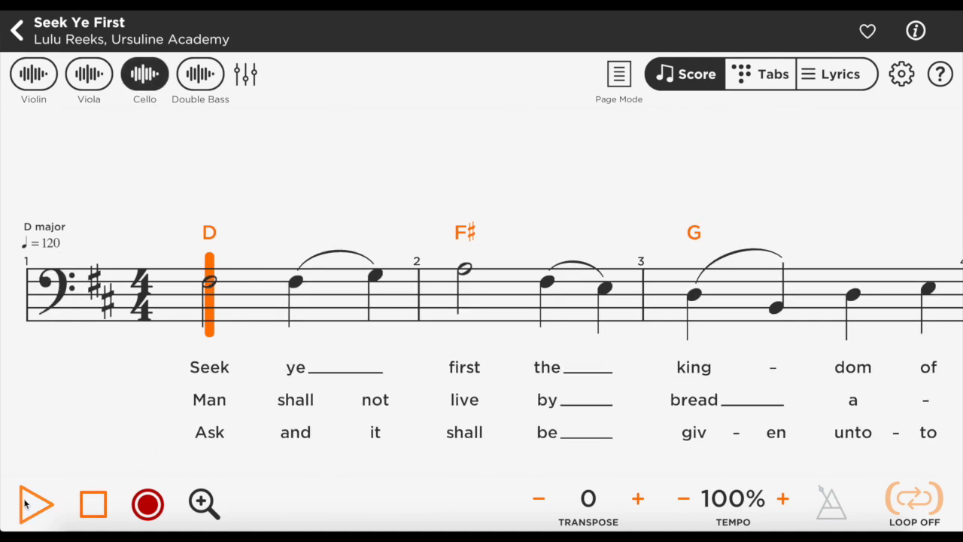
left_click(37, 504)
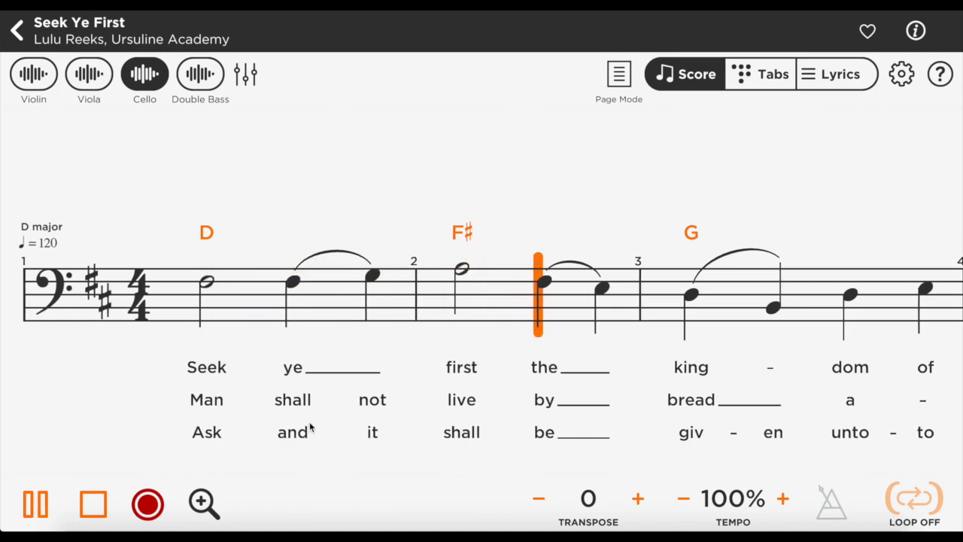
left_click(36, 503)
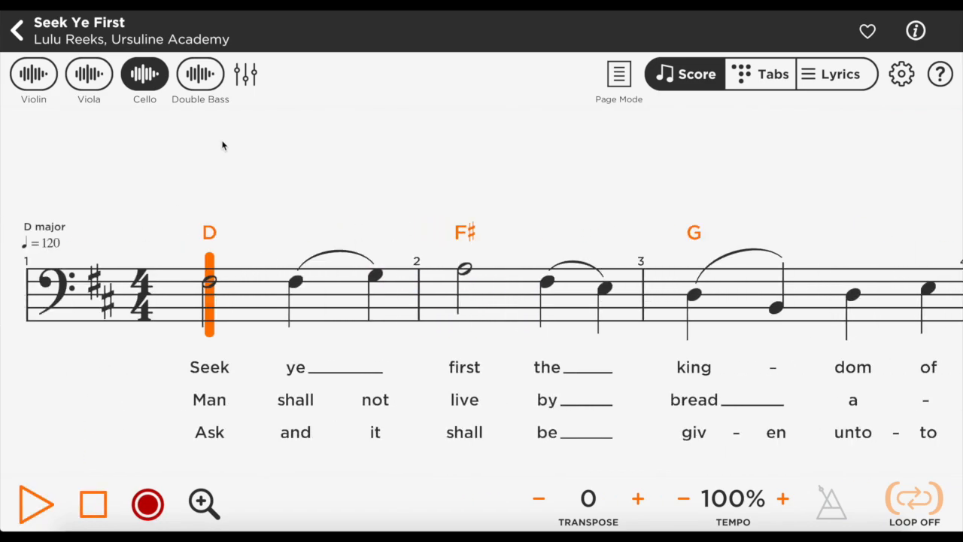
Step: Mute the cello track in the mixer and request to start recording with the song
left_click(245, 75)
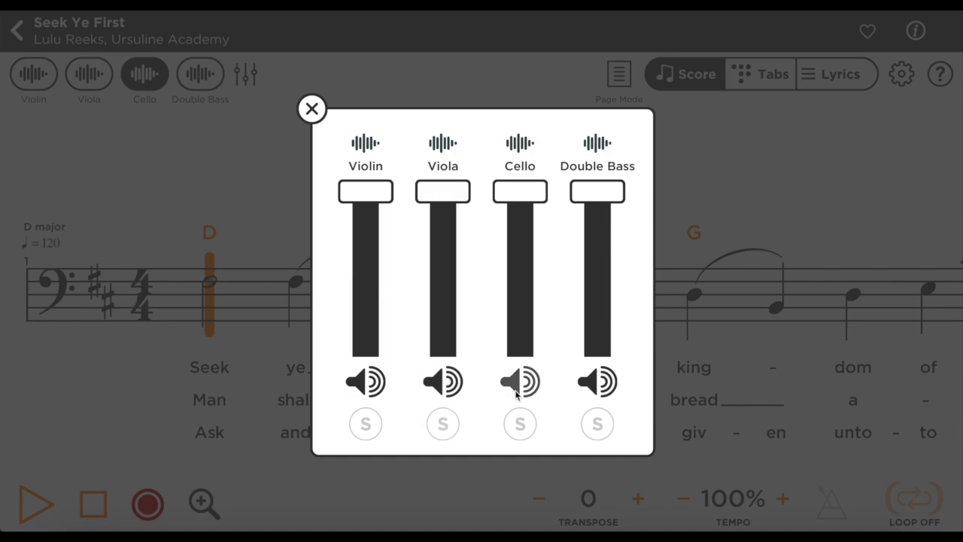
left_click(517, 382)
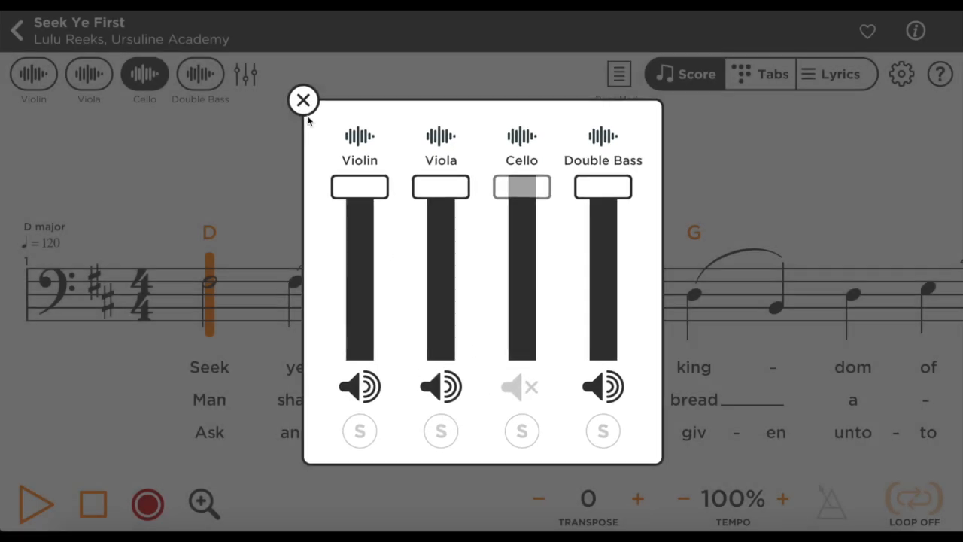
left_click(301, 99)
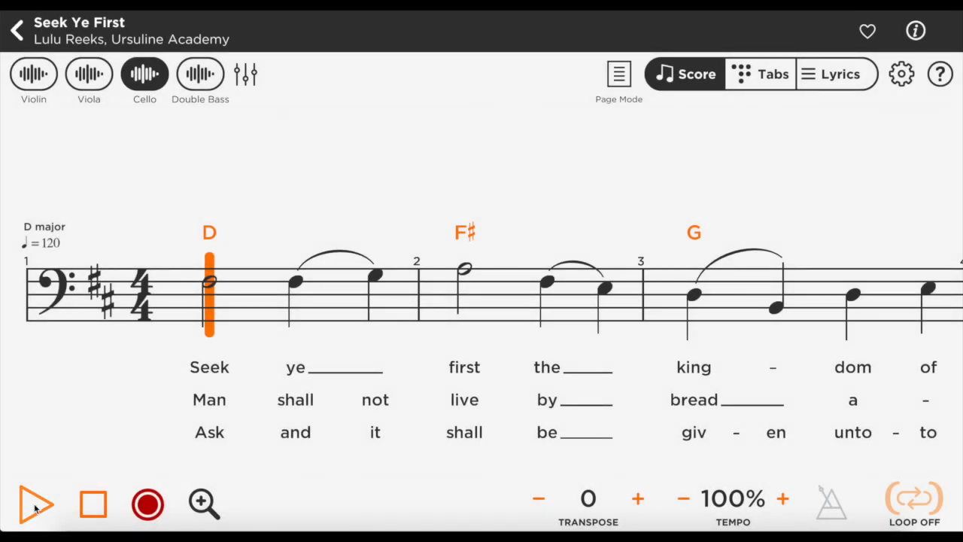
left_click(147, 504)
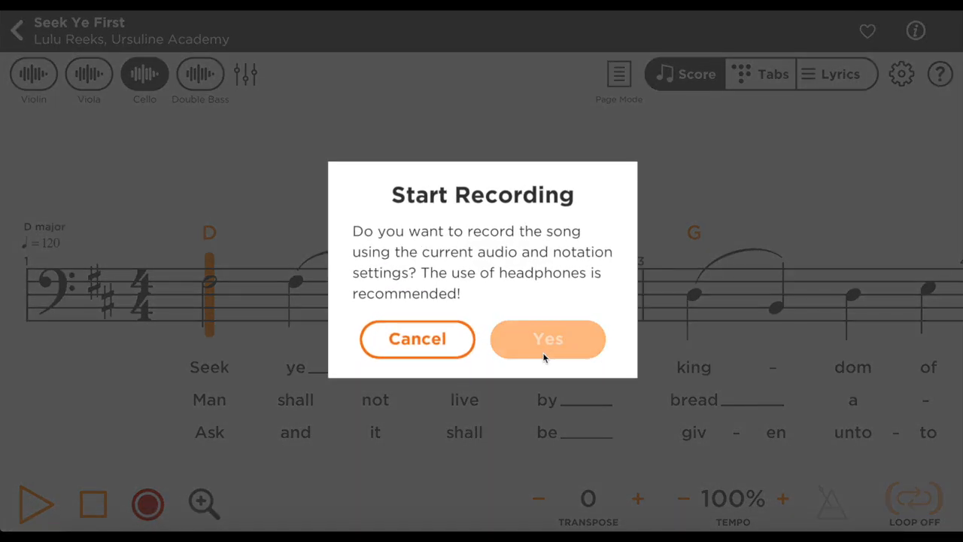
Step: Confirm recording with current settings and start a microphone take in Recording Mode
left_click(548, 339)
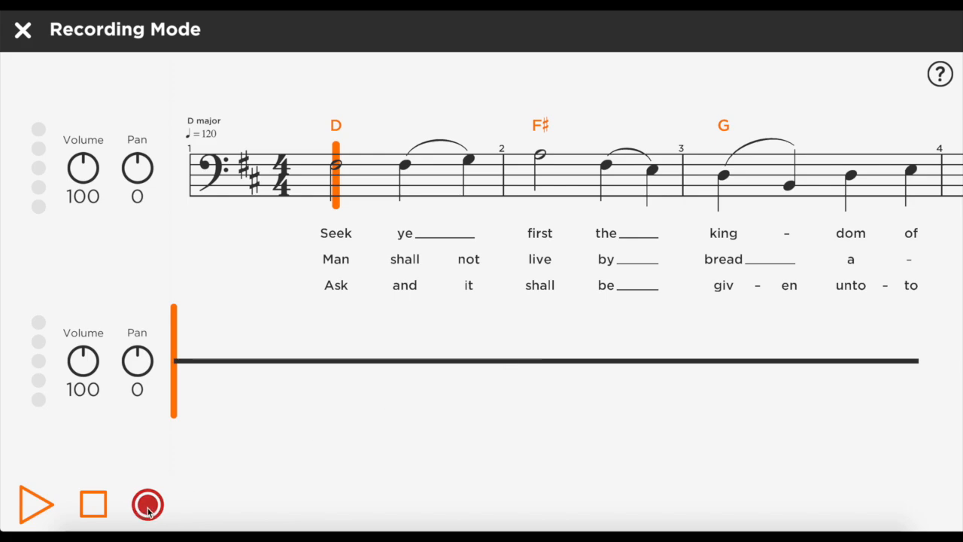
left_click(147, 504)
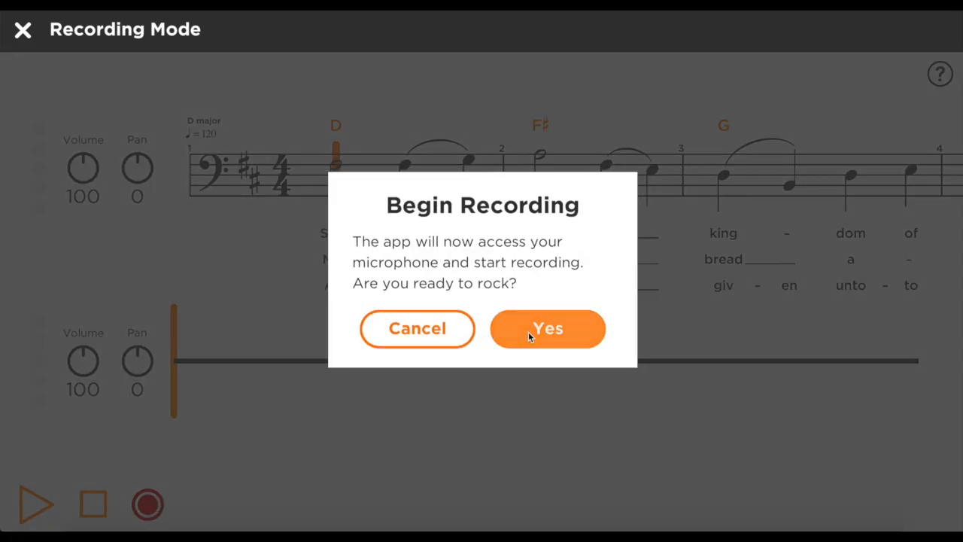
left_click(548, 328)
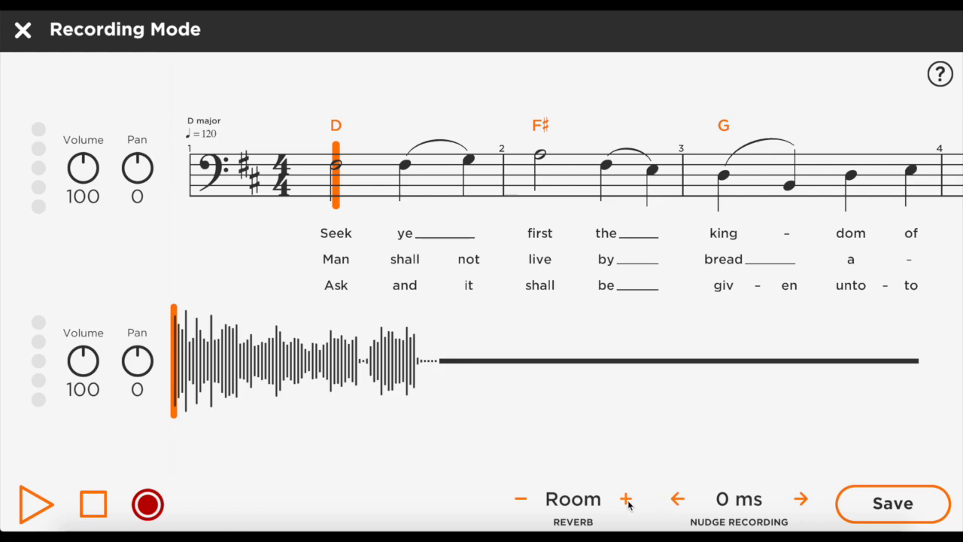
mouse_move(848, 499)
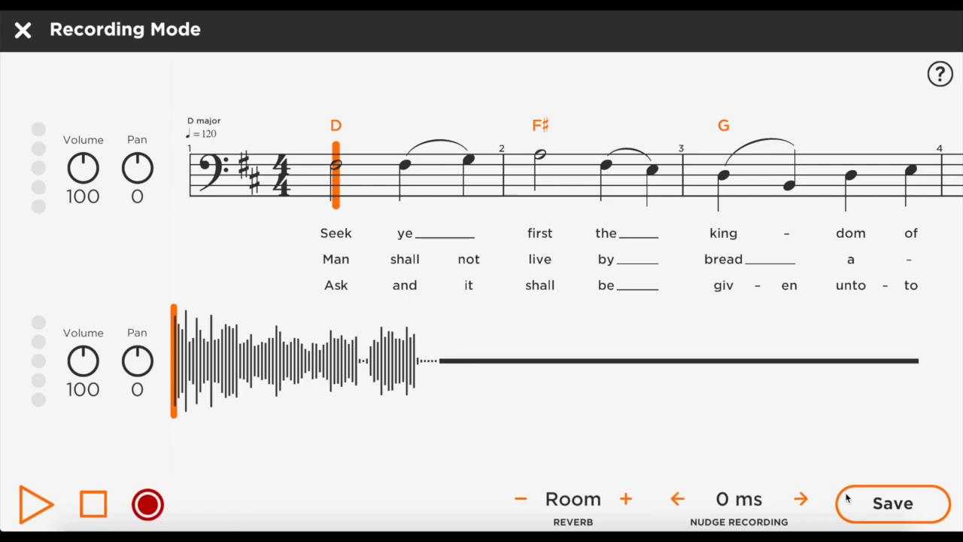